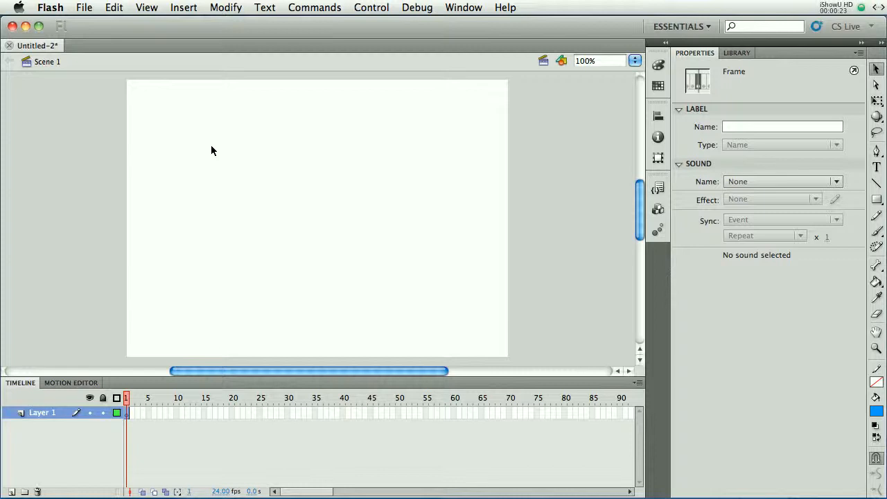
pyautogui.moveTo(216, 230)
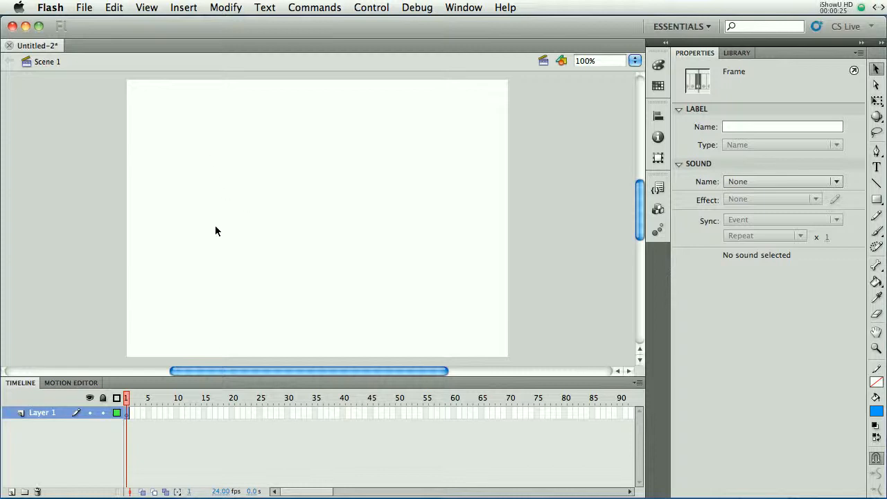
pyautogui.moveTo(216, 385)
pyautogui.write('A -> B')
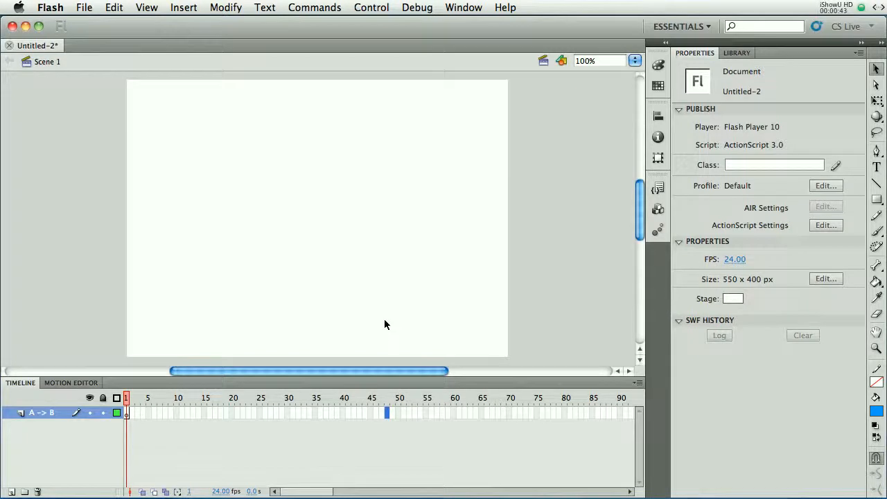
# Insert a keyframe at frame 48 on the layer renamed 'A -> B'
pyautogui.press('f6')
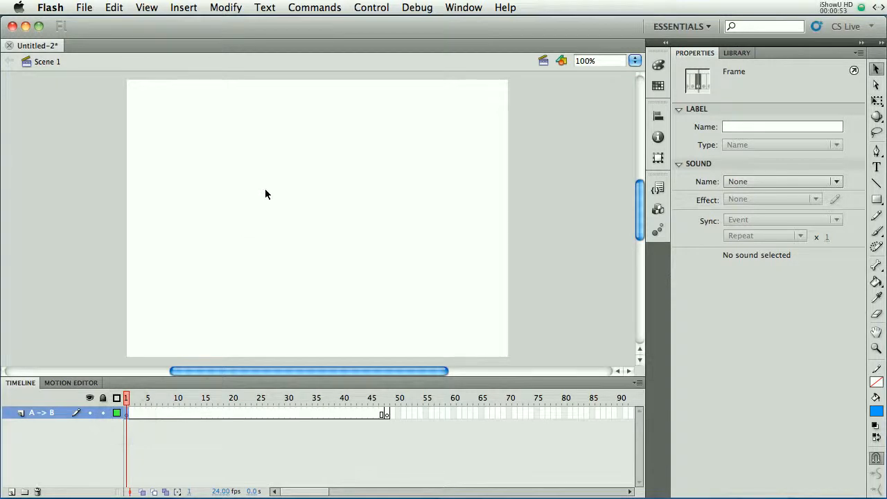
pyautogui.moveTo(241, 210)
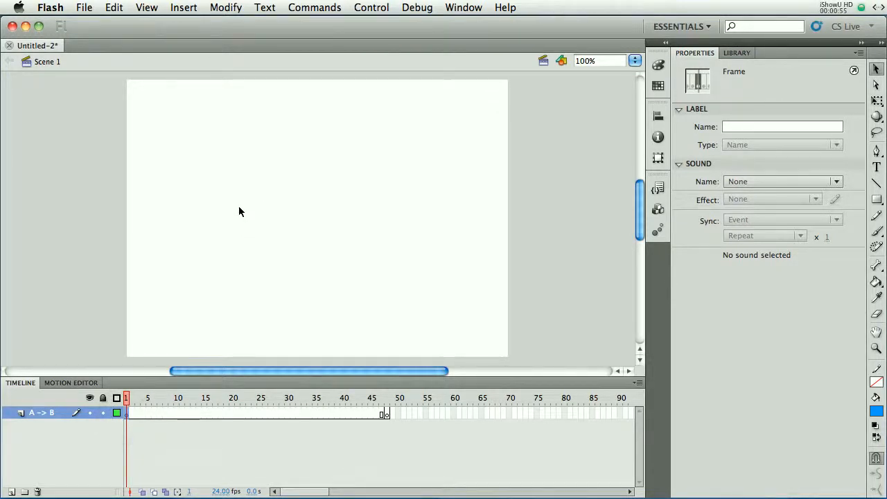
pyautogui.moveTo(777, 176)
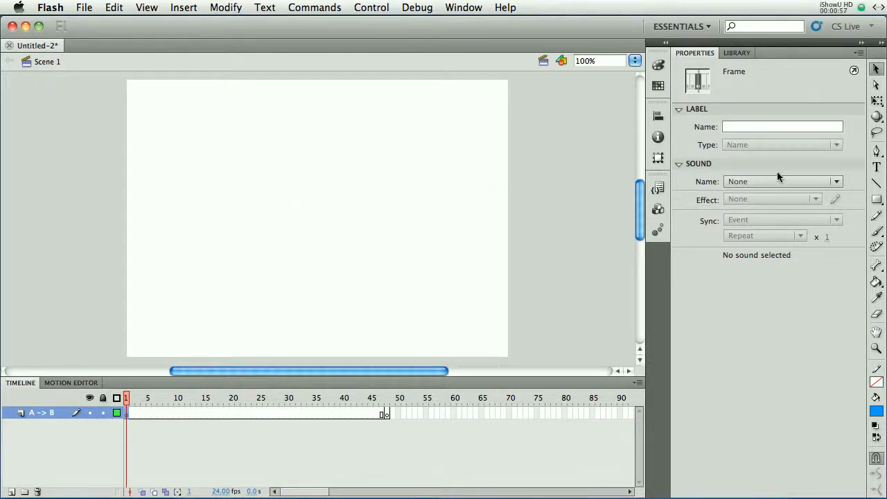
# Choose the Text tool and set its font family to Bauhaus 93 at 60 pt
pyautogui.click(875, 167)
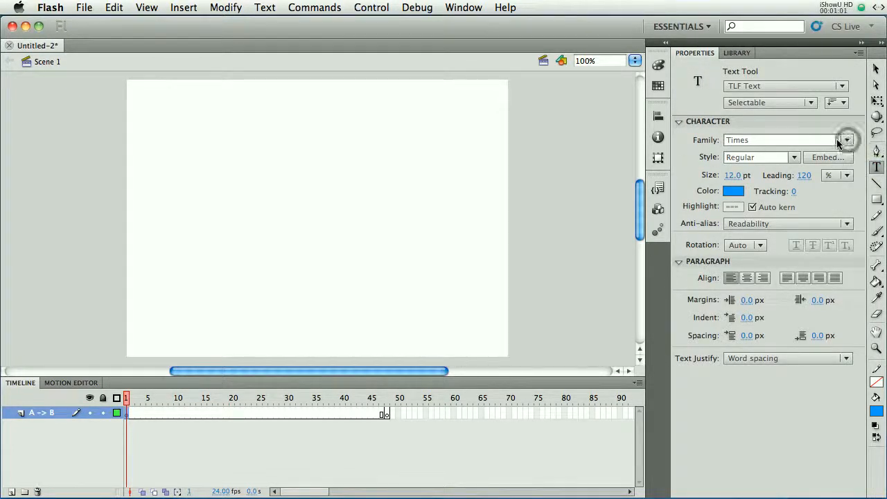
pyautogui.click(845, 138)
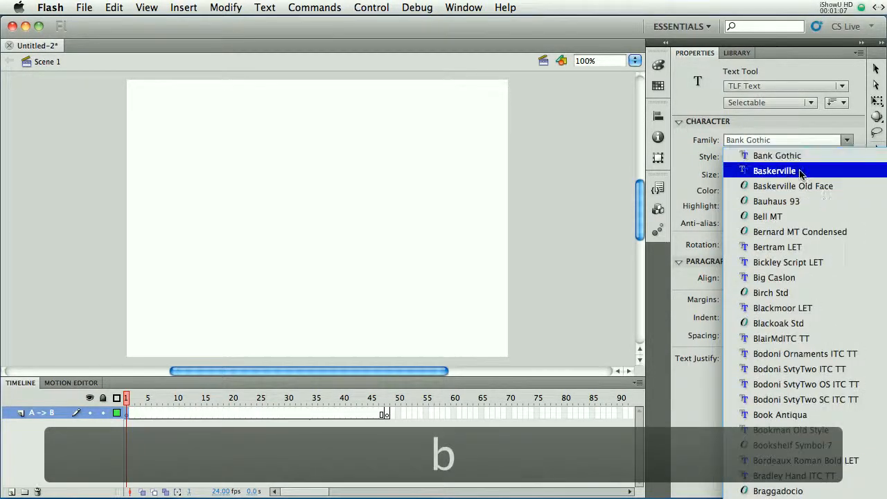
pyautogui.click(776, 201)
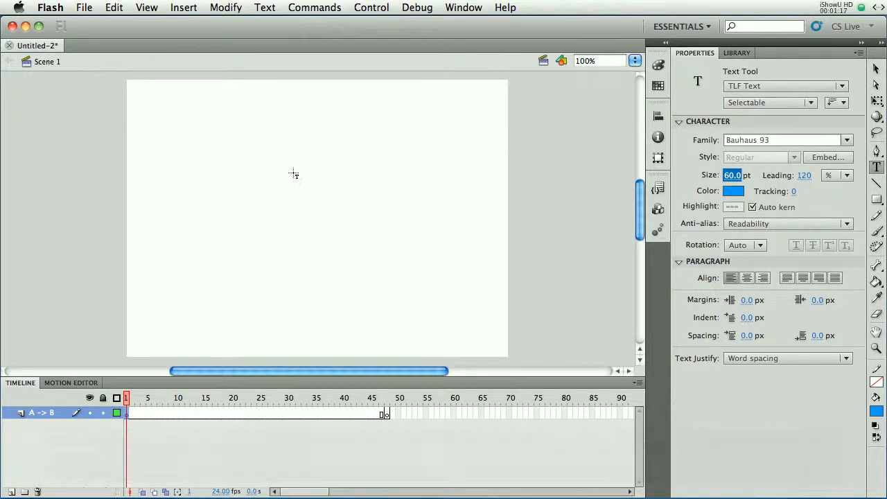
pyautogui.moveTo(349, 182)
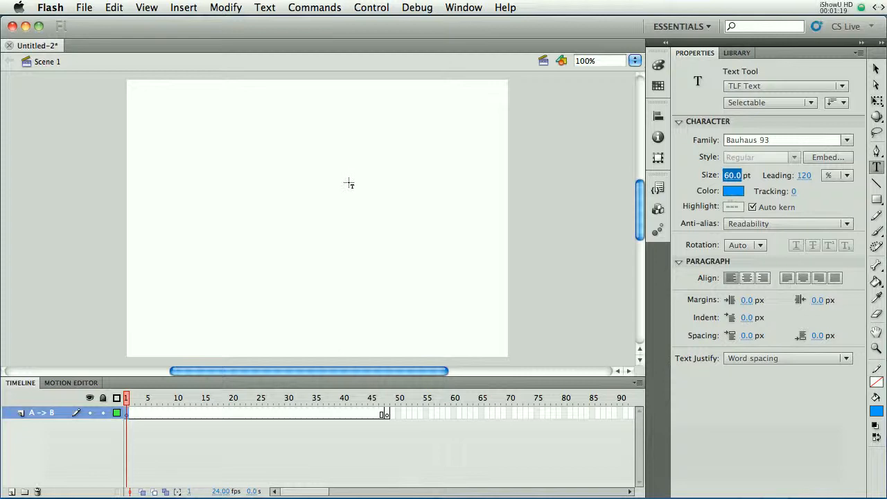
pyautogui.moveTo(307, 210)
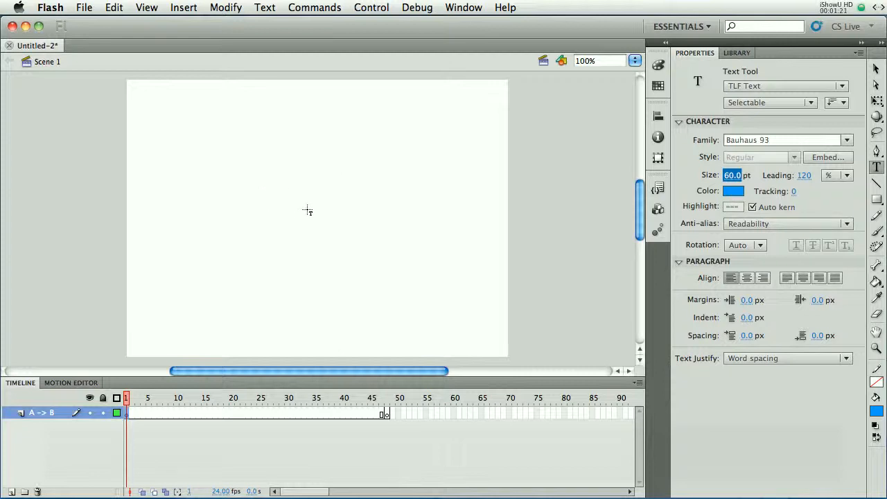
# Write the blue Bauhaus 93 letter A in a text box near the stage centre and select it
pyautogui.click(308, 207)
pyautogui.write('n')
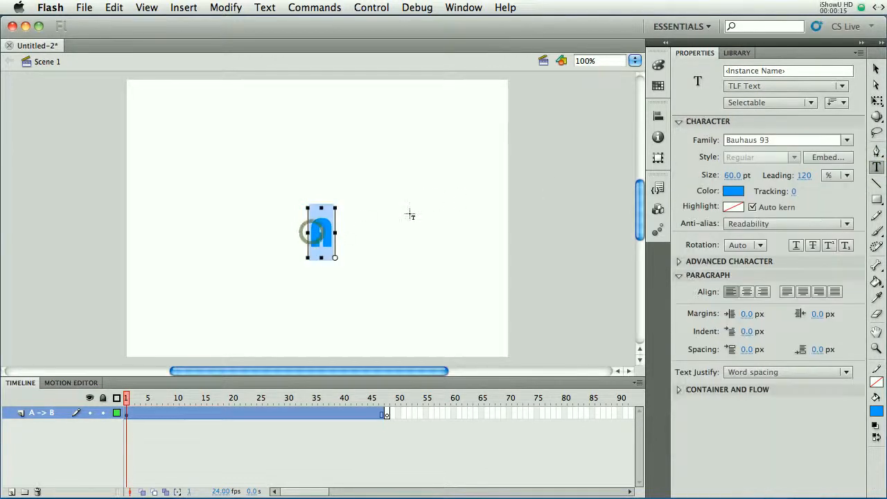
pyautogui.write('Y')
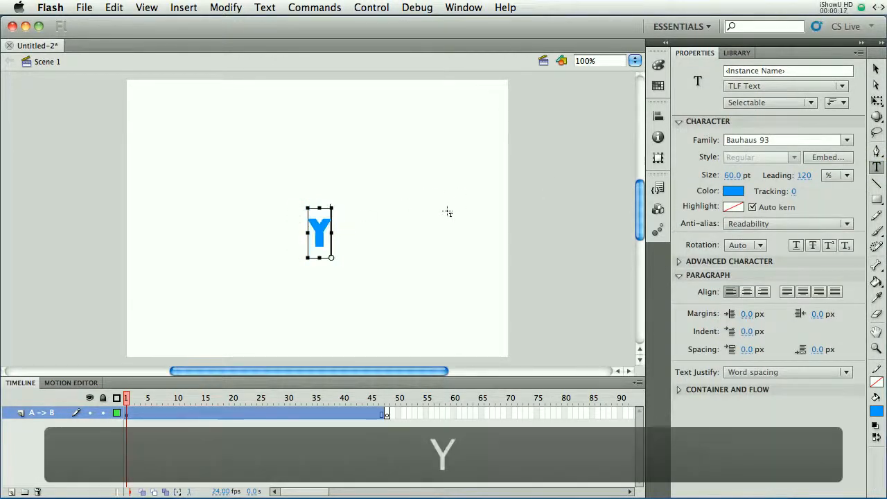
pyautogui.write('es!')
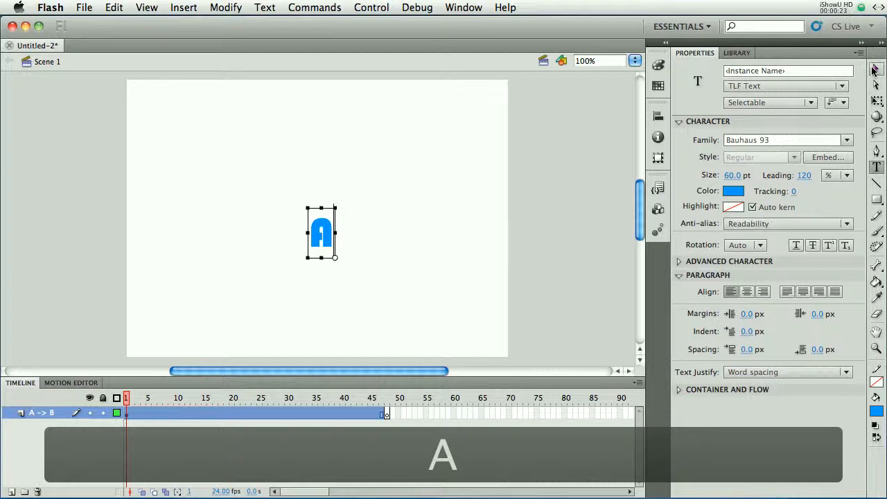
pyautogui.click(876, 68)
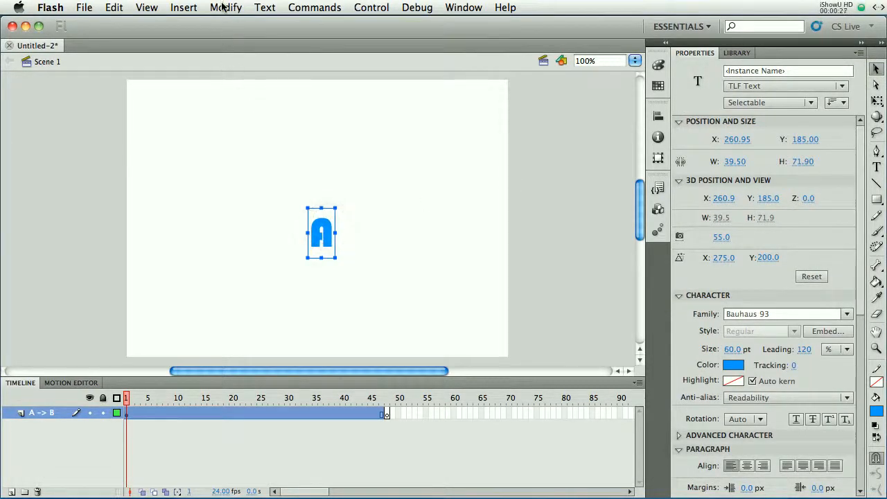
# Break the A text apart twice via Modify > Break Apart into a plain vector shape
pyautogui.click(224, 8)
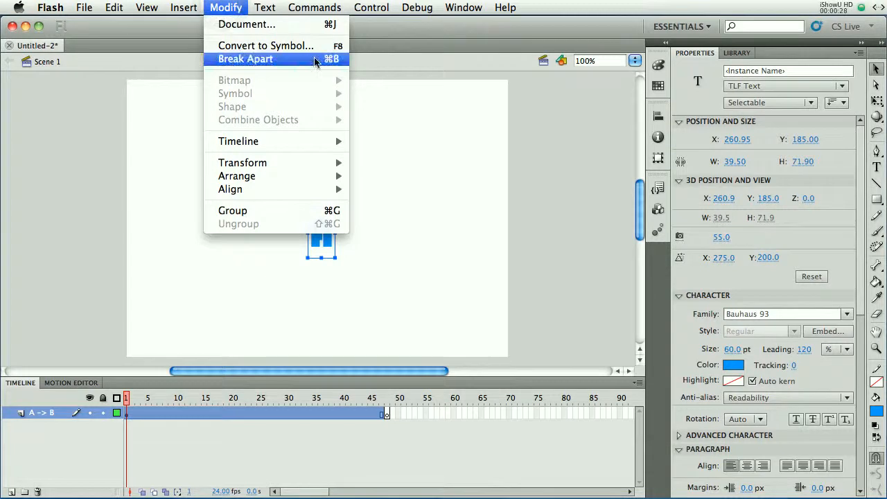
pyautogui.click(246, 59)
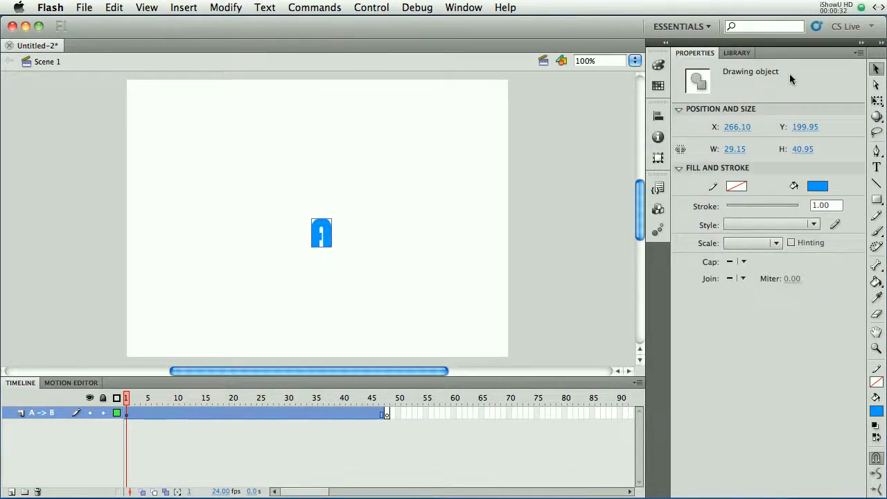
pyautogui.moveTo(326, 233)
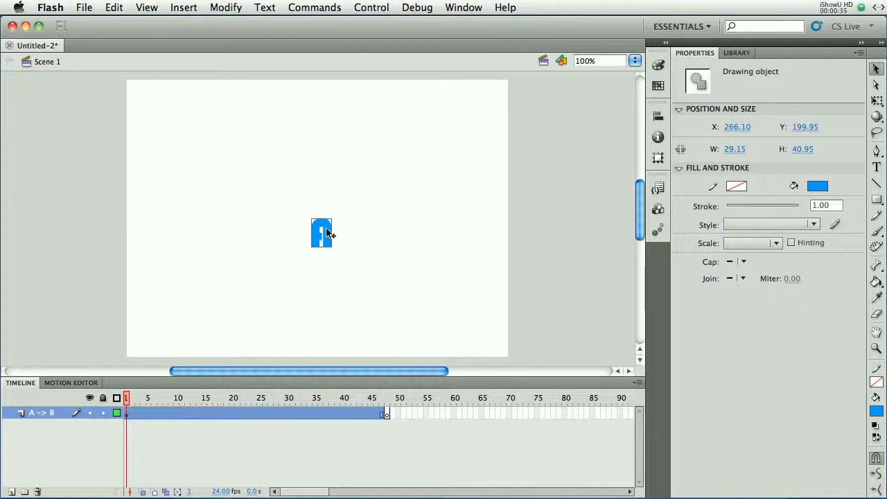
pyautogui.click(225, 9)
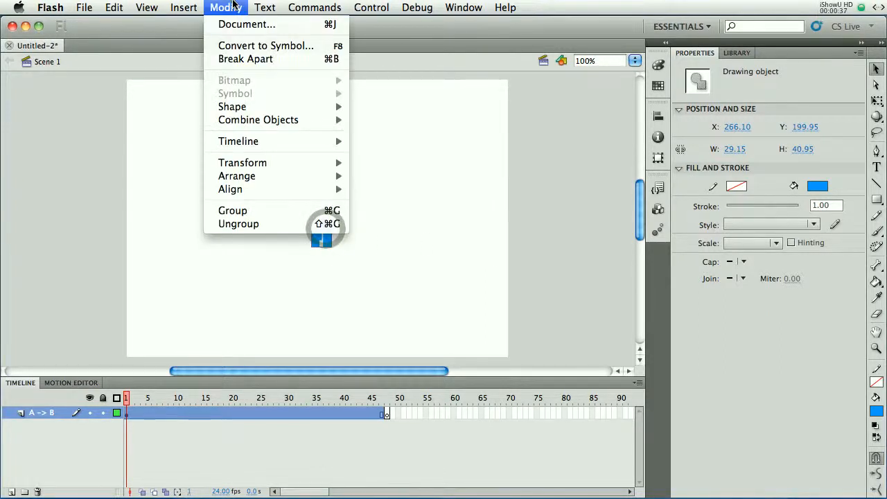
pyautogui.click(246, 58)
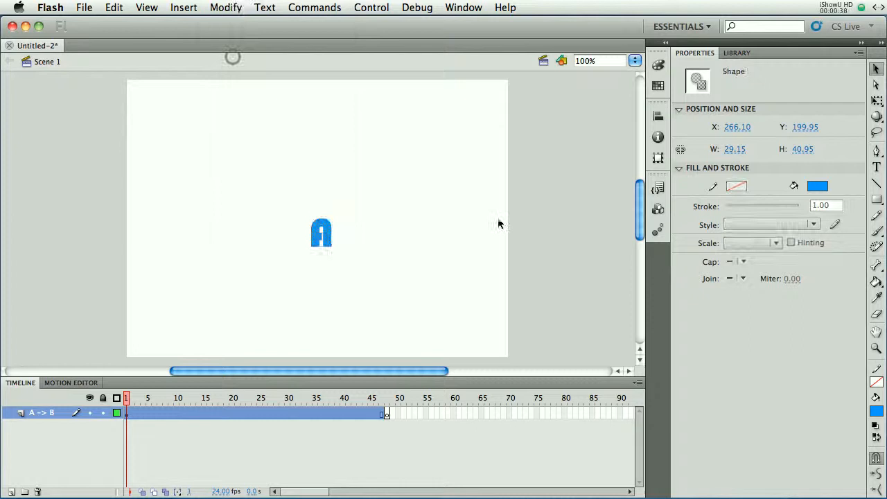
pyautogui.moveTo(374, 247)
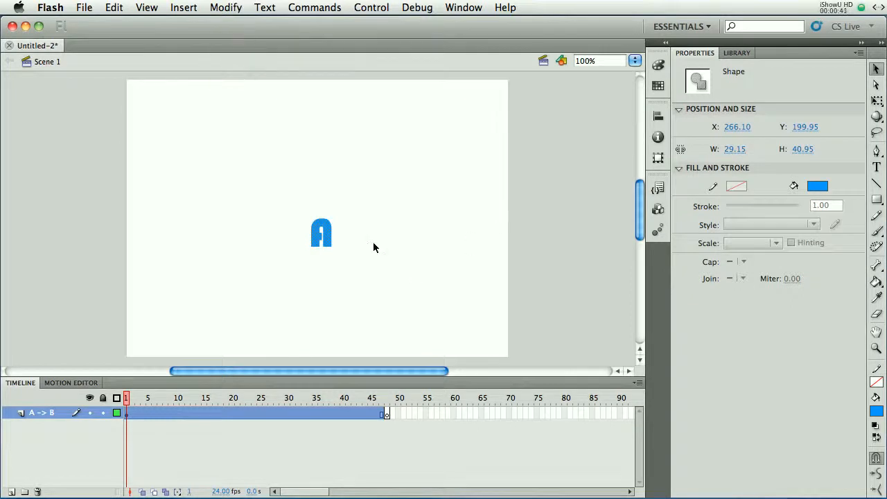
pyautogui.click(225, 8)
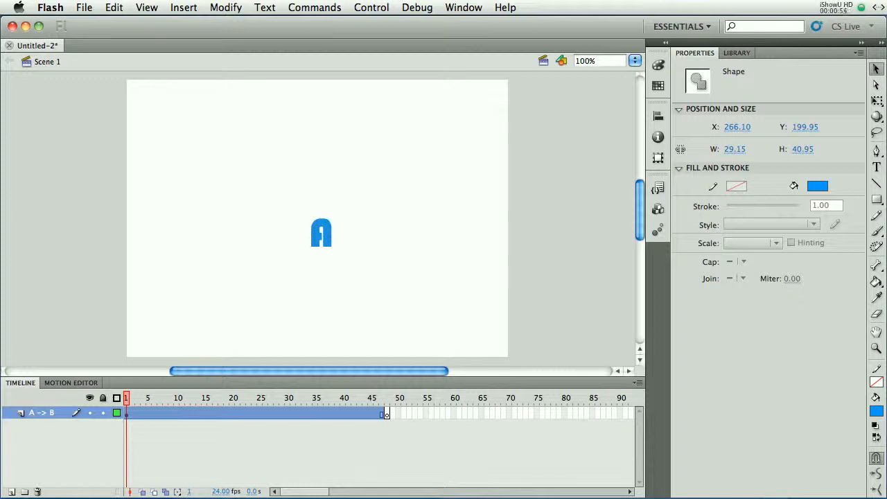
pyautogui.moveTo(388, 126)
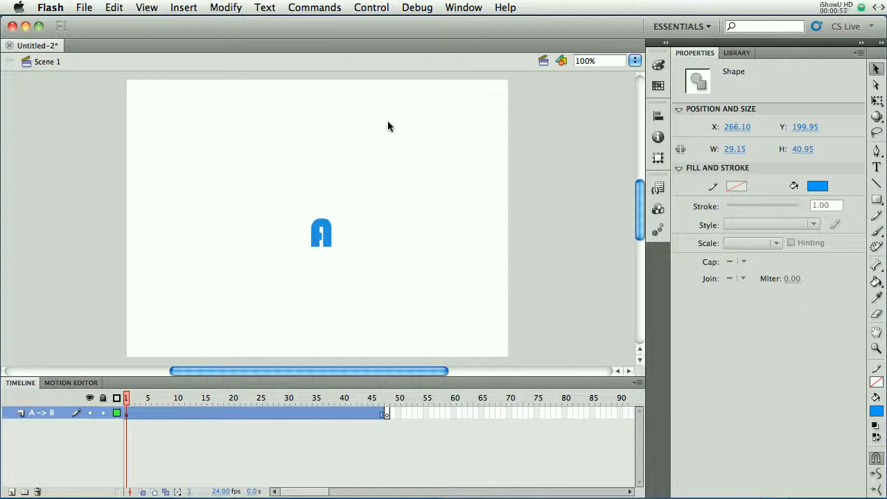
pyautogui.moveTo(374, 263)
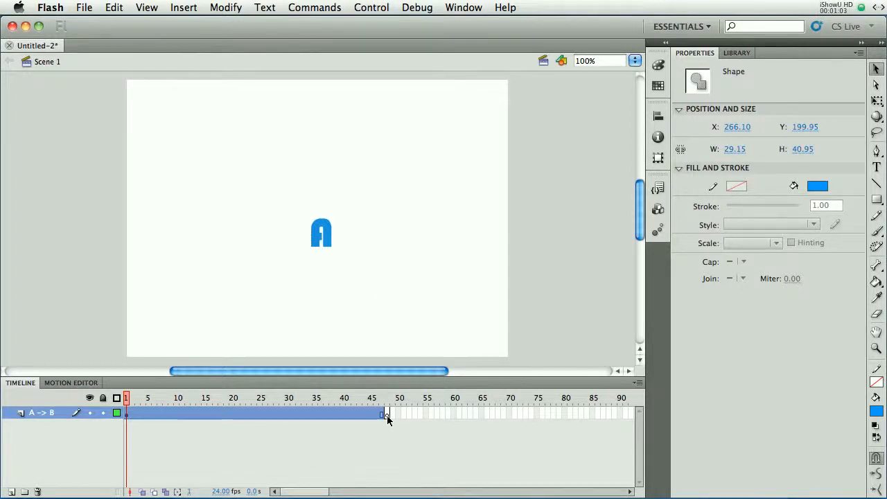
# Write a blue B on the frame 48 keyframe and break it apart twice into a shape
pyautogui.click(387, 396)
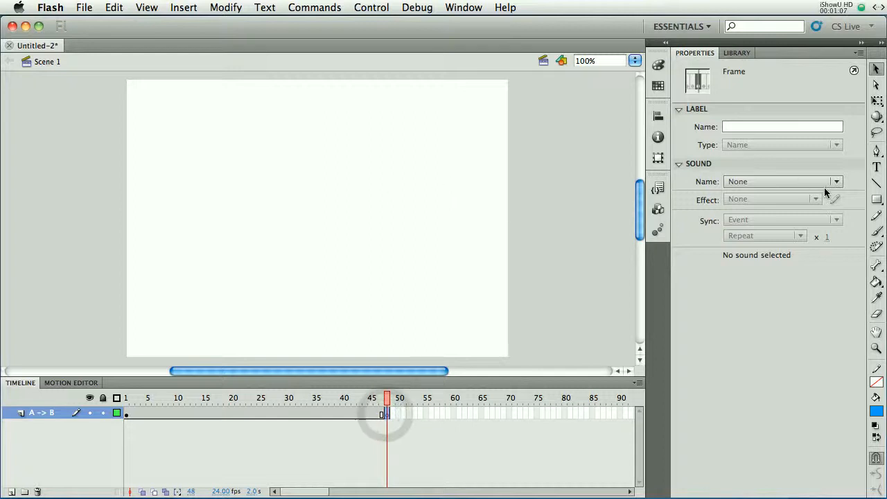
pyautogui.click(875, 169)
pyautogui.write('B')
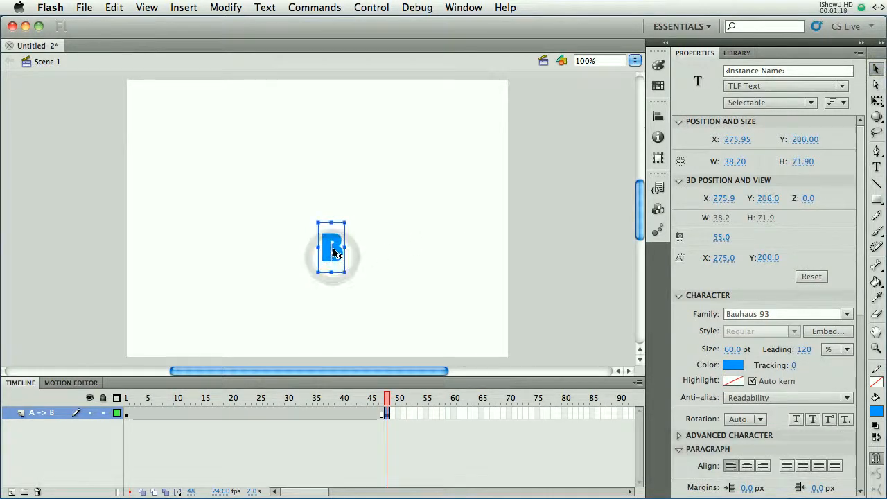
pyautogui.press('cmd+b')
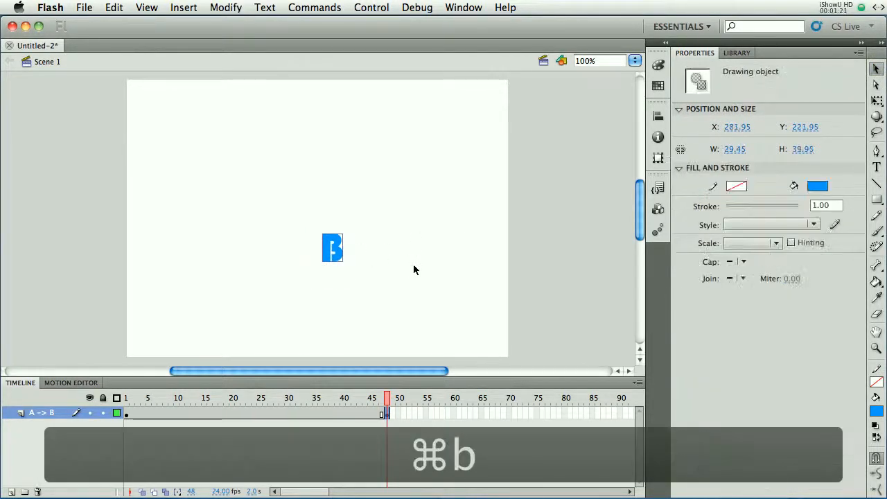
pyautogui.press('cmd+b')
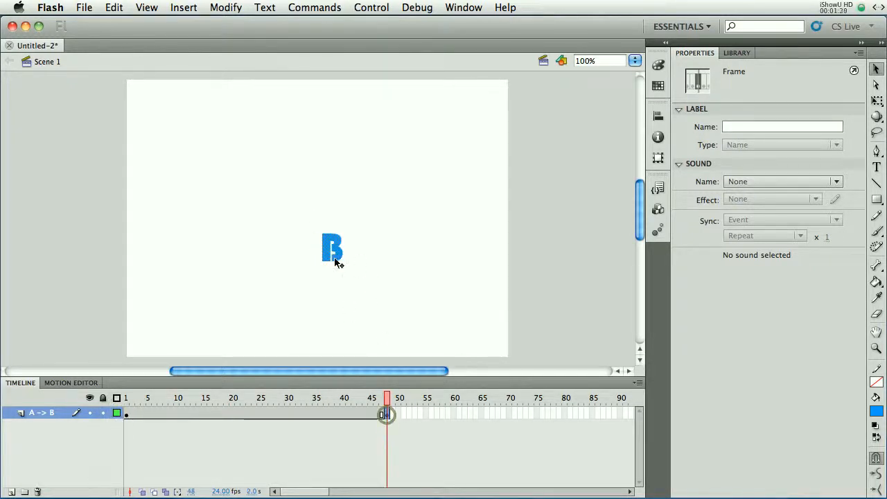
pyautogui.click(332, 248)
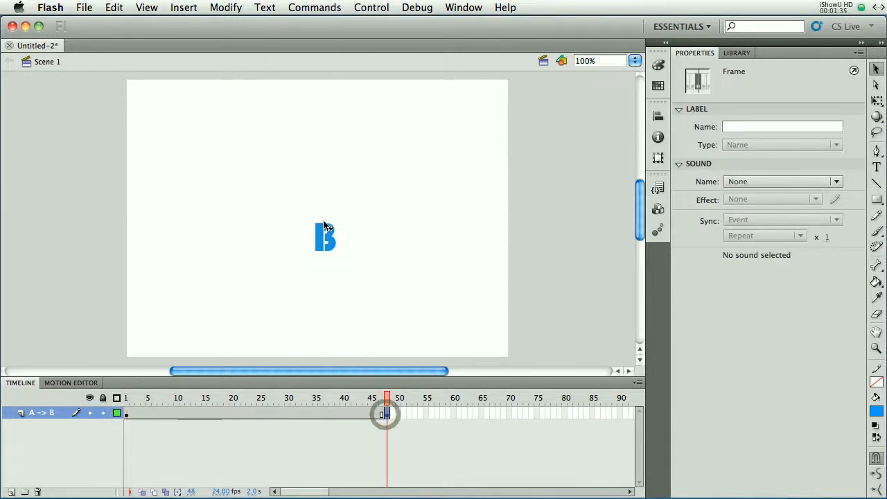
# Create a shape tween between the frame 1 A and the frame 48 B
pyautogui.click(321, 236)
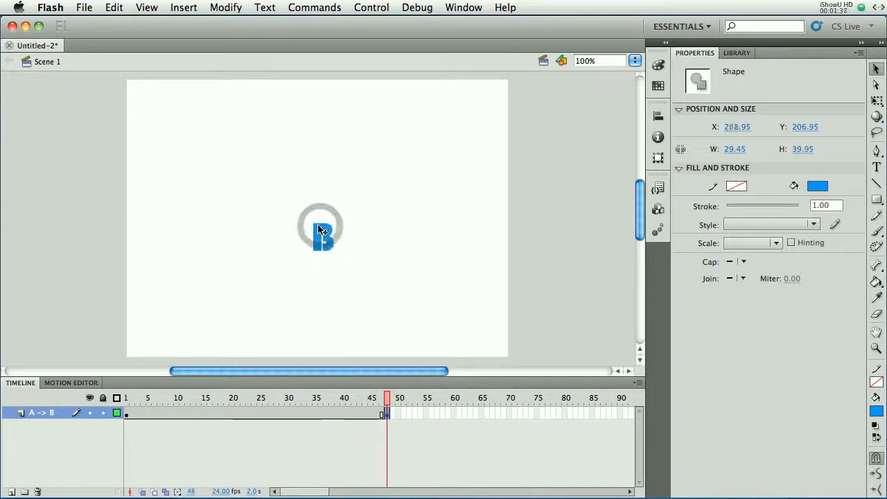
pyautogui.rightClick(242, 413)
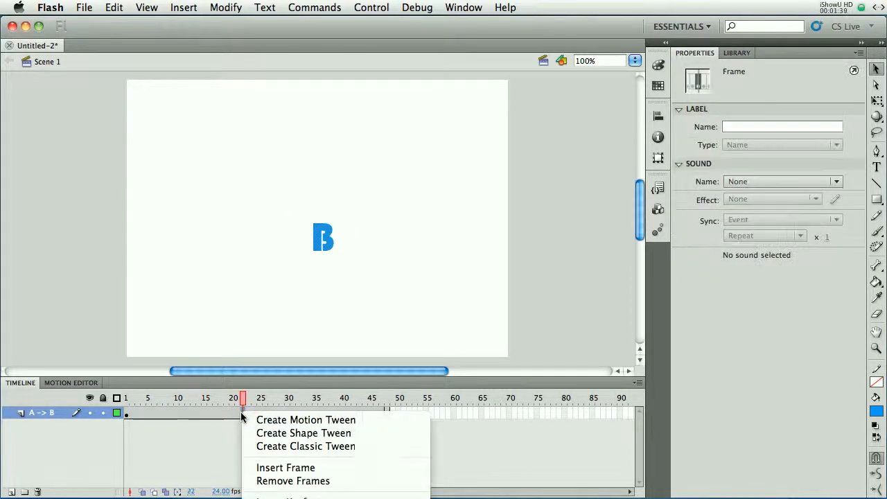
pyautogui.moveTo(303, 432)
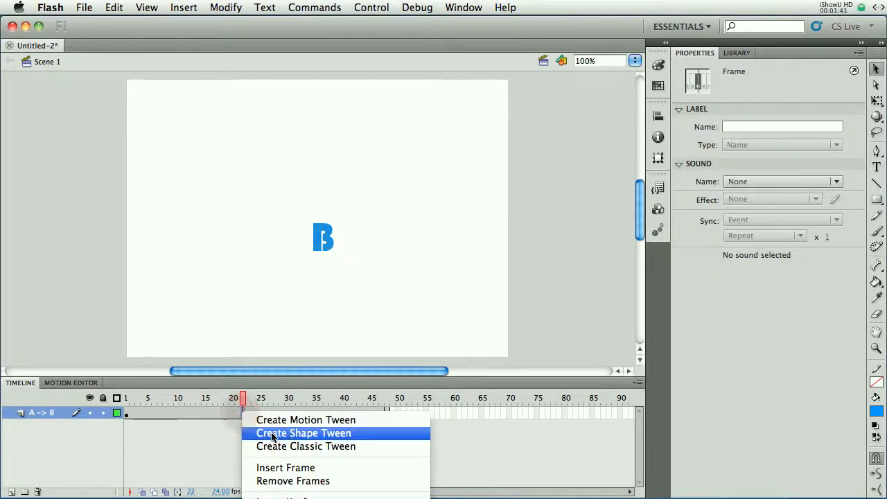
pyautogui.click(304, 432)
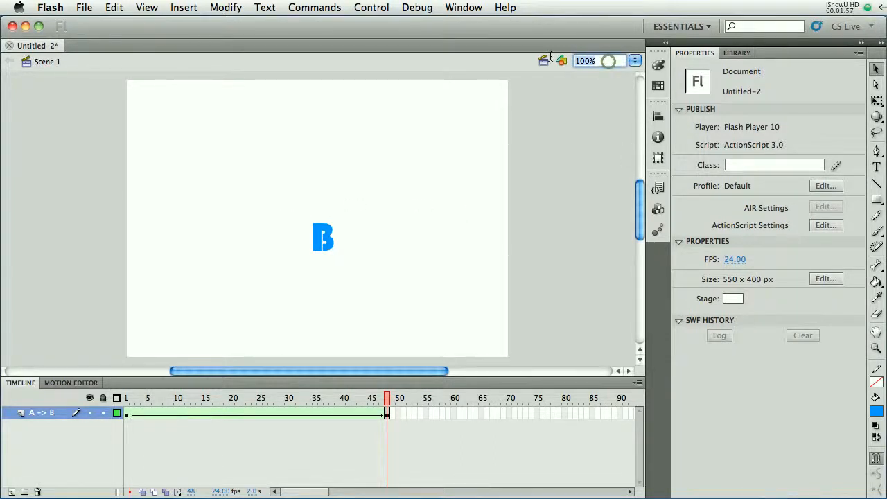
# Set the stage zoom to 300% and return the playhead to the A at frame 1
pyautogui.write('300')
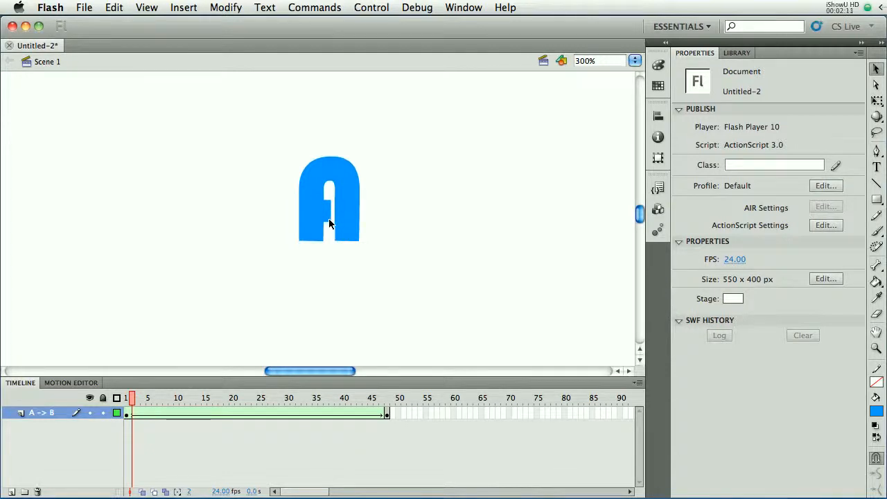
pyautogui.moveTo(321, 241)
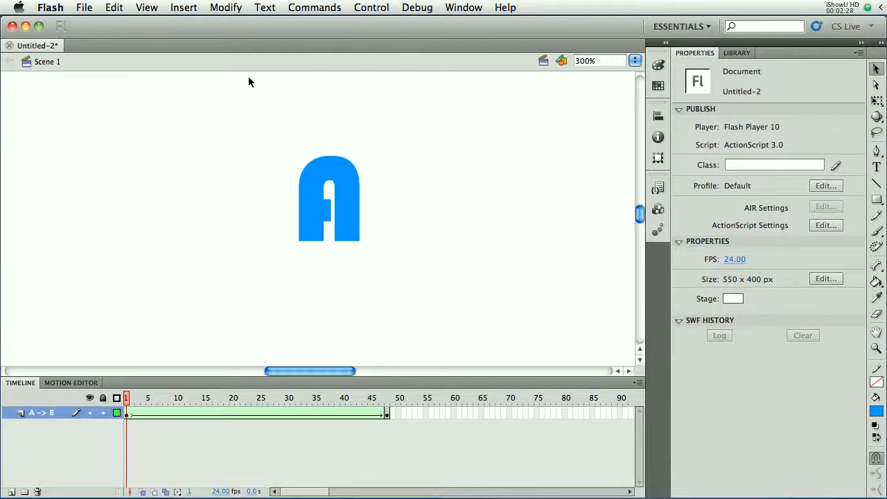
# Add a shape hint to the A on frame 1 via Modify > Shape > Add Shape Hint
pyautogui.click(224, 8)
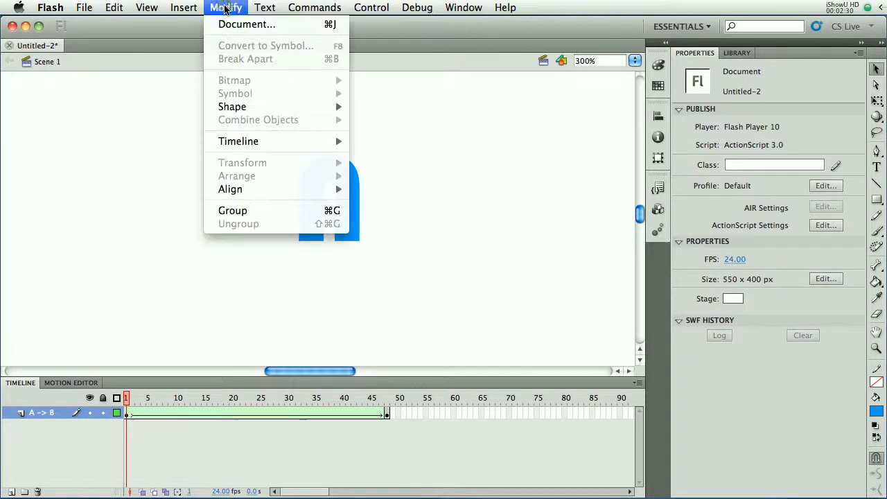
pyautogui.moveTo(233, 105)
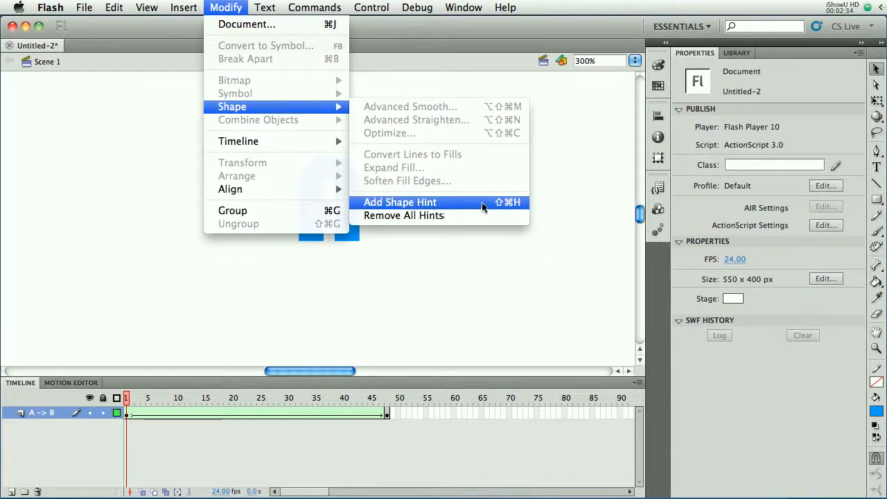
pyautogui.moveTo(427, 202)
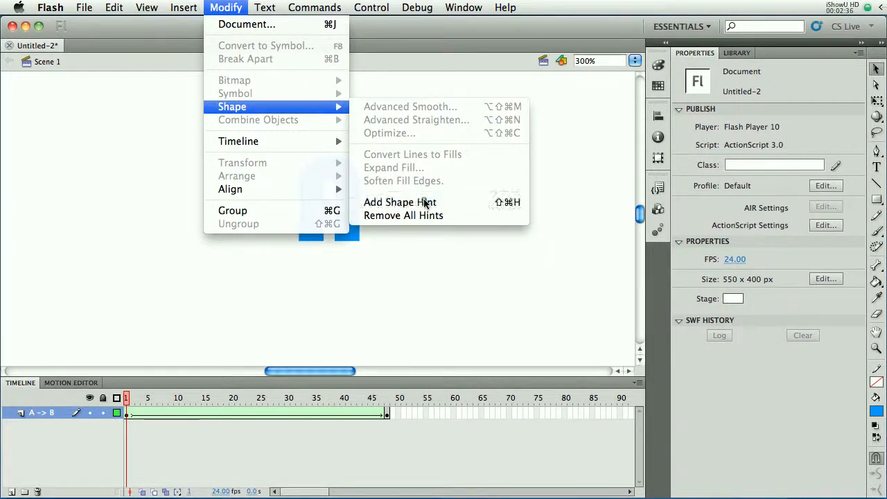
pyautogui.click(399, 202)
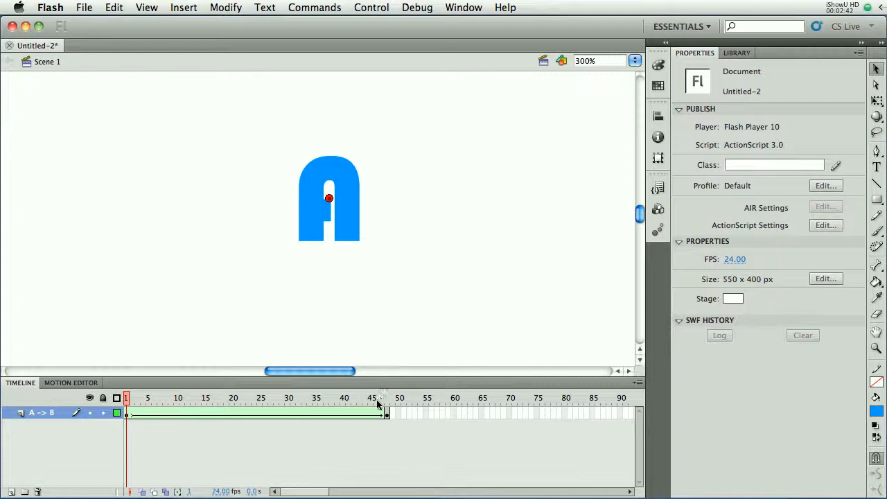
pyautogui.click(387, 413)
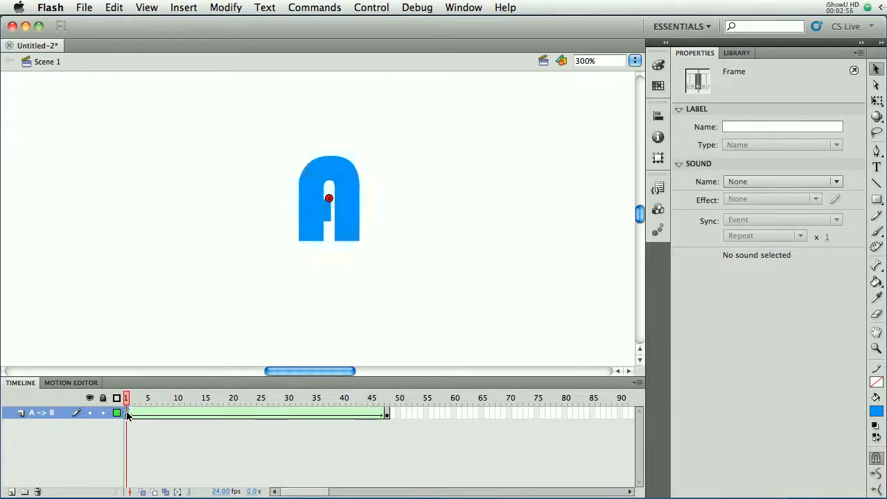
# Place the first hint at the A's top and the B's middle notch, then scrub the morph back to frame 1
pyautogui.click(329, 200)
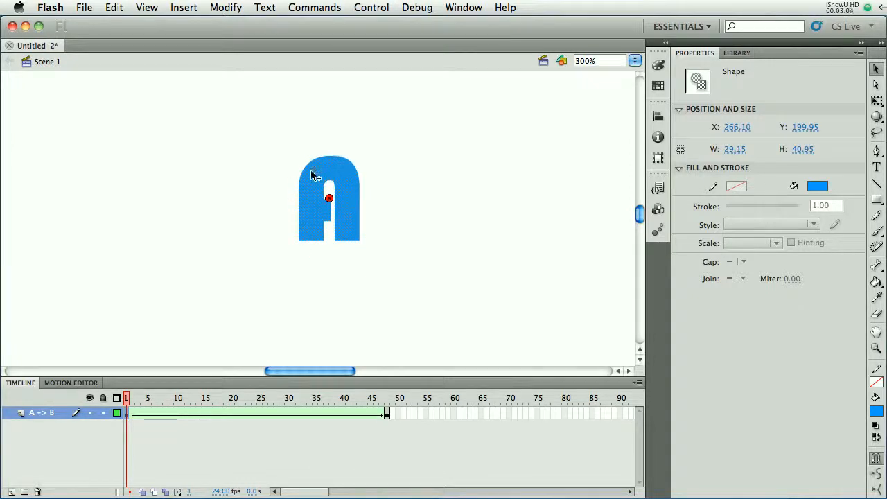
pyautogui.moveTo(339, 181)
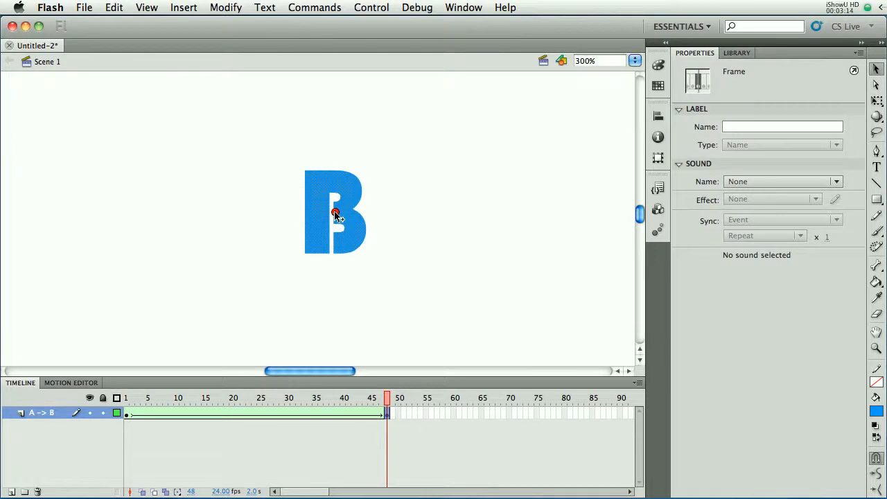
pyautogui.click(335, 214)
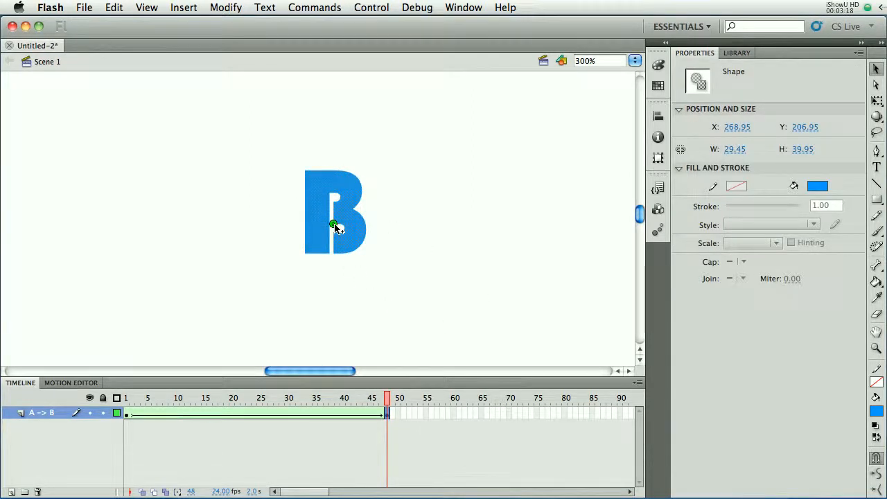
pyautogui.moveTo(353, 266)
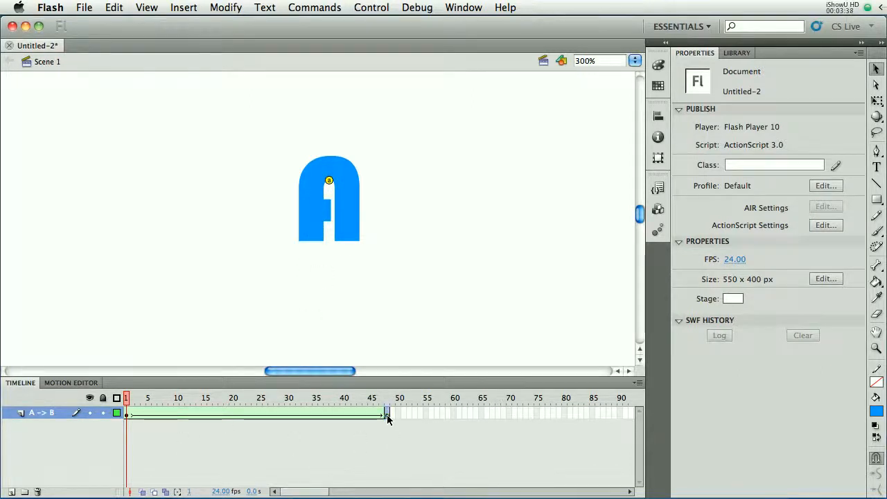
pyautogui.click(387, 397)
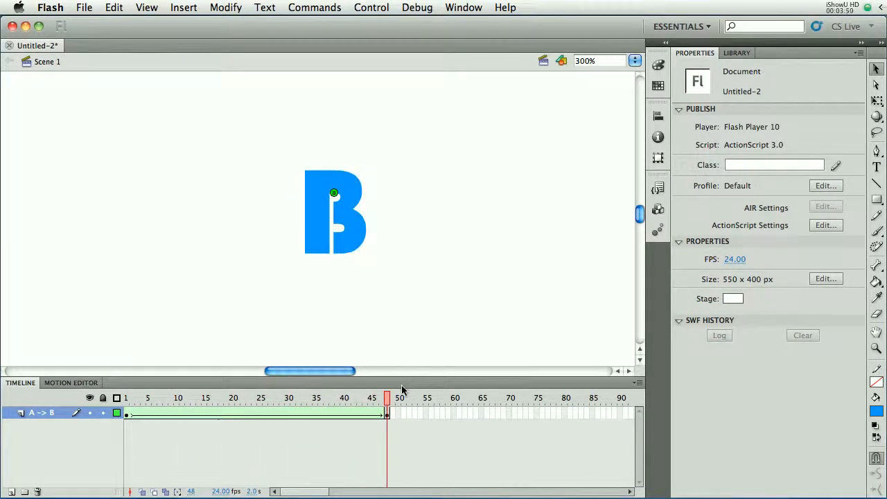
pyautogui.moveTo(386, 396); pyautogui.dragTo(308, 396)
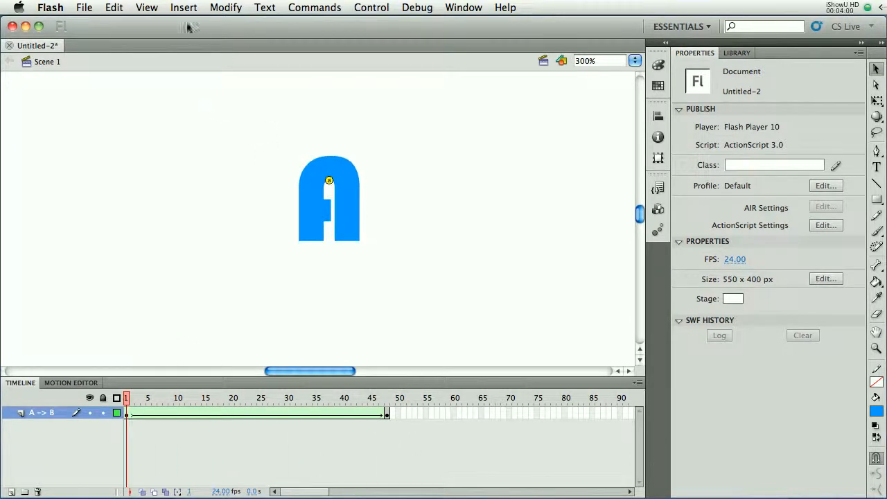
# Add a second shape hint, move it to the B's bottom-left on frame 48, and return to frame 1
pyautogui.click(224, 8)
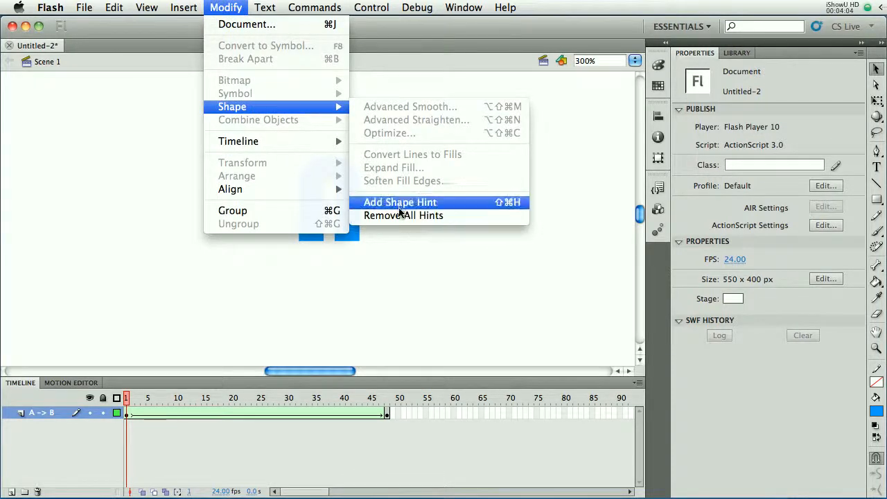
pyautogui.click(399, 202)
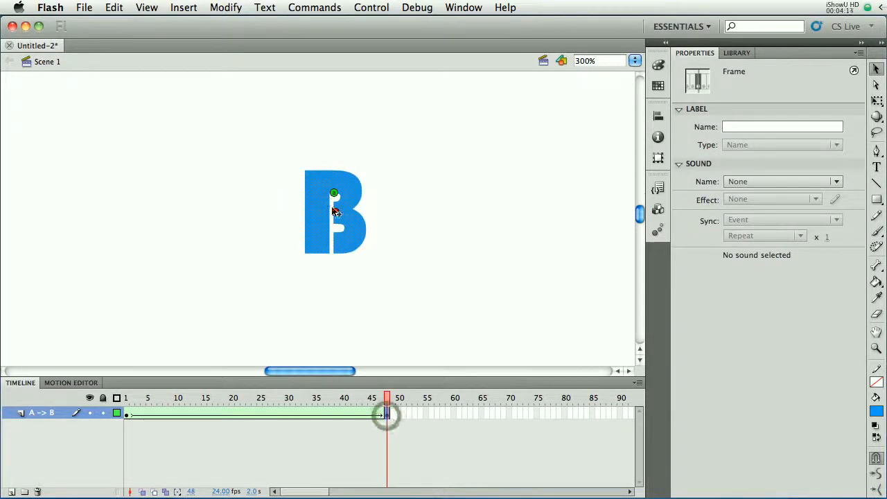
pyautogui.click(333, 210)
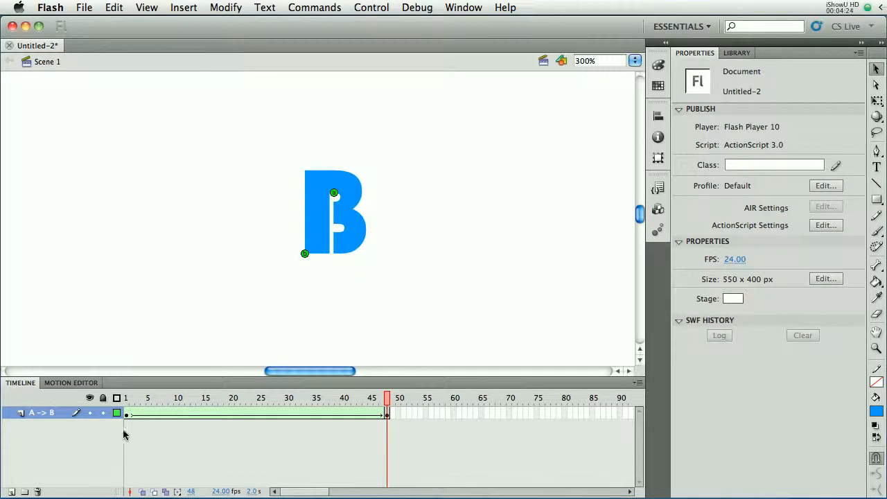
pyautogui.click(125, 397)
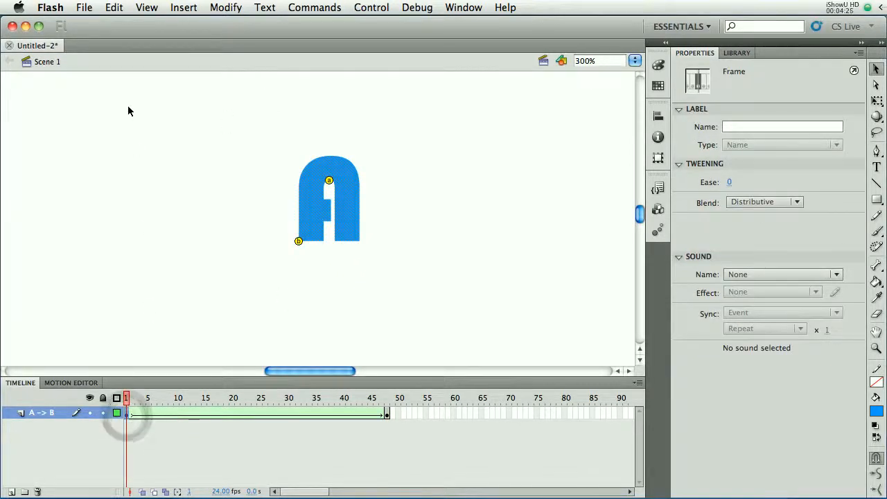
# Add a third shape hint at the A's bottom-right corner and match it on frame 48
pyautogui.press('cmd+shift+h')
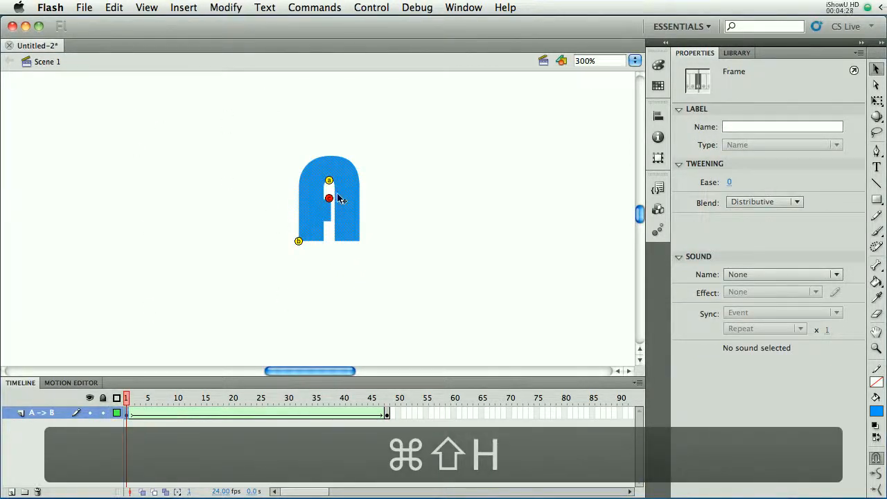
pyautogui.click(329, 200)
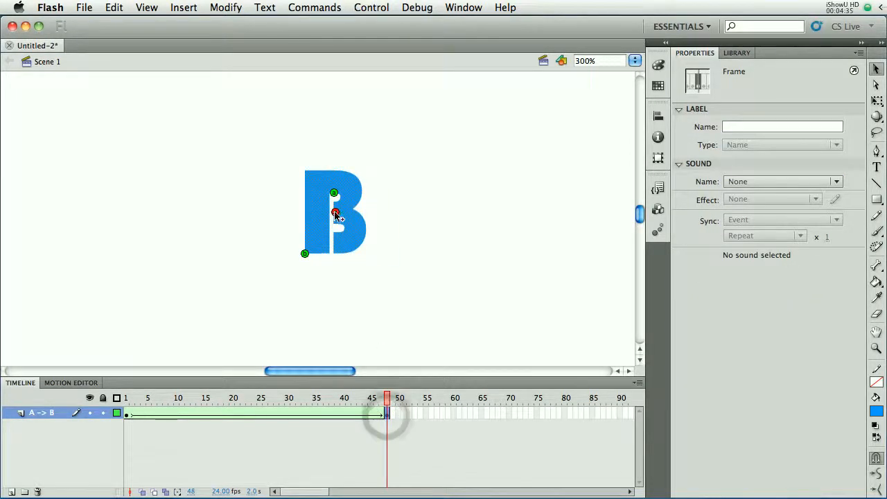
pyautogui.click(335, 222)
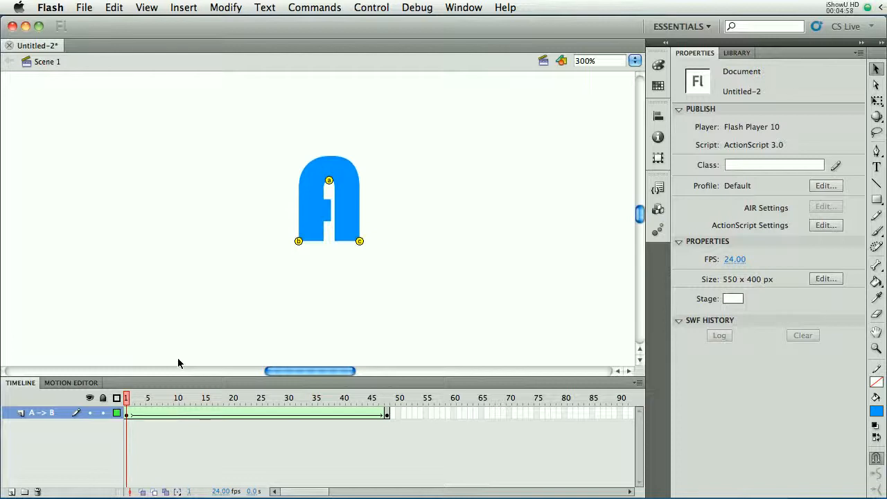
pyautogui.moveTo(237, 265)
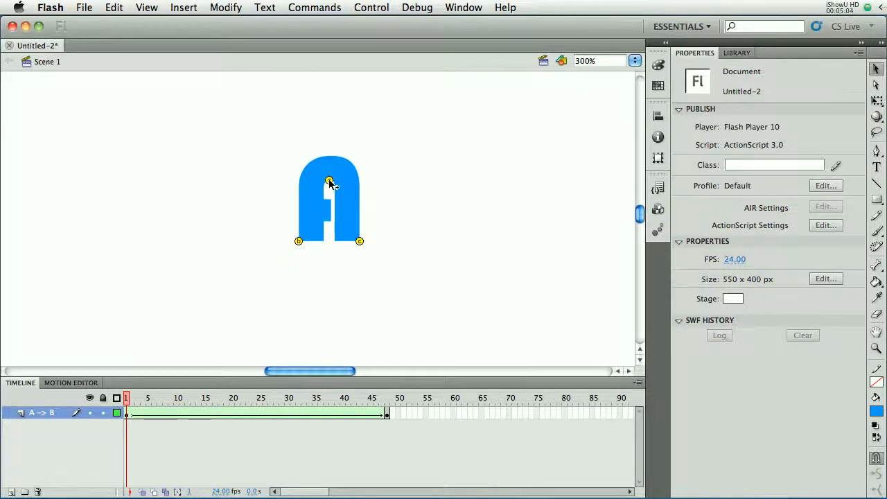
# Remove all shape hints from the tween via the hint's context menu
pyautogui.rightClick(330, 181)
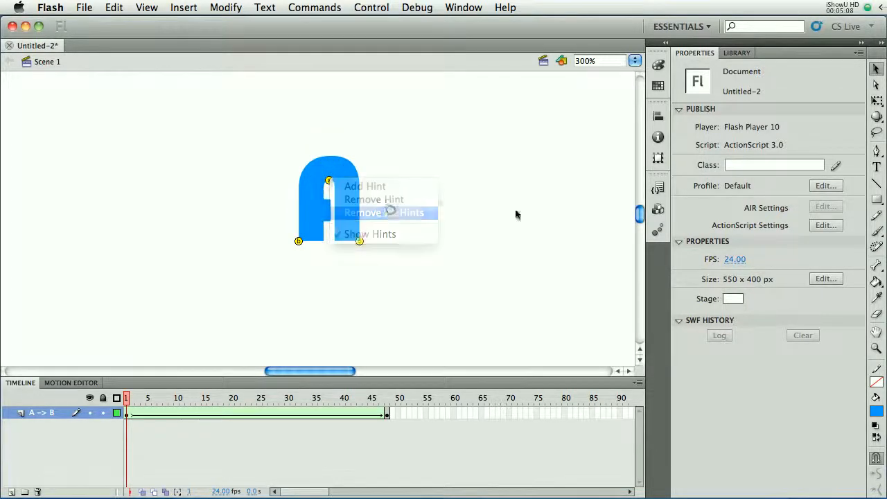
pyautogui.click(380, 213)
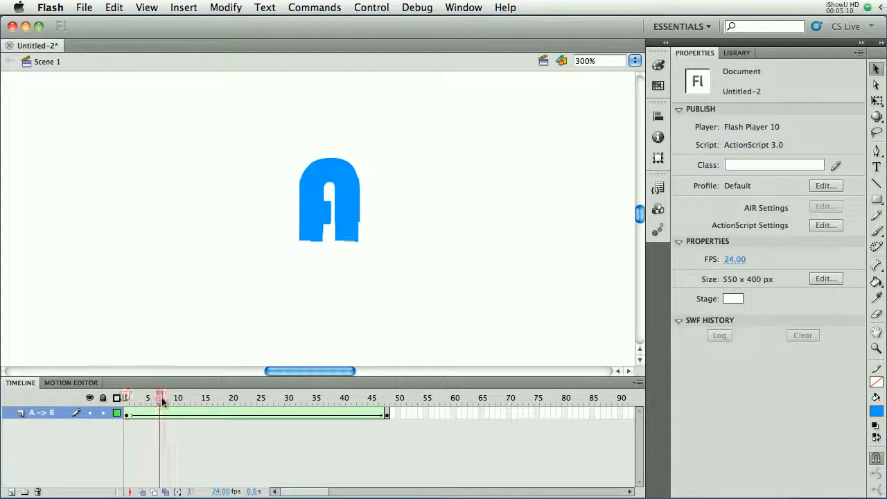